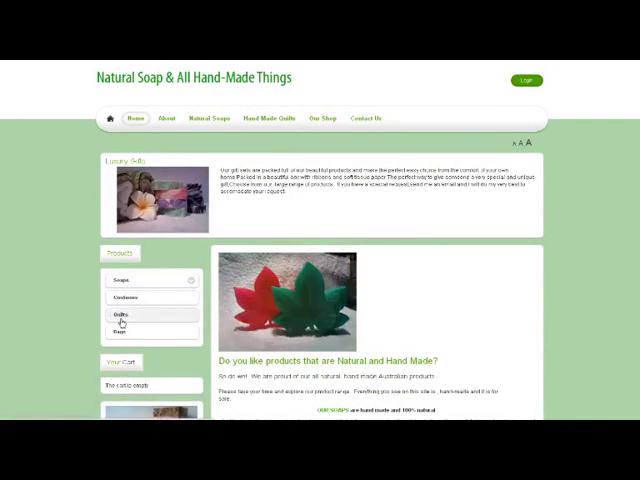
Step: View the Hand Made Soaps category page via Soaps in the Products menu
left_click(120, 280)
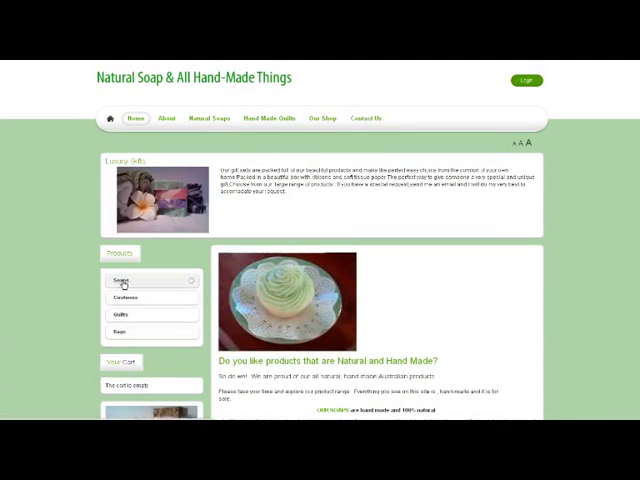
left_click(122, 280)
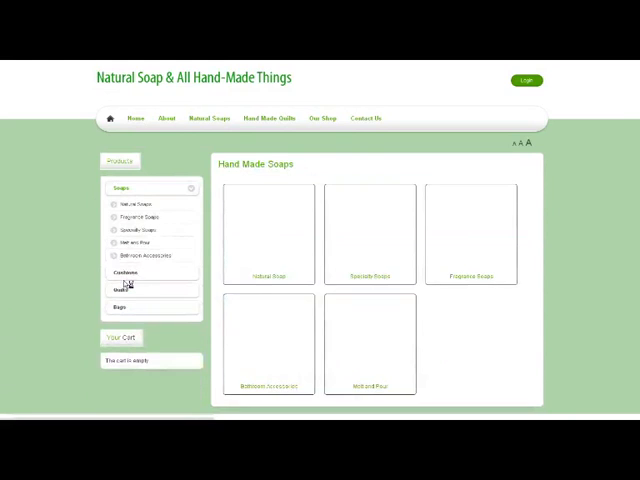
left_click(123, 188)
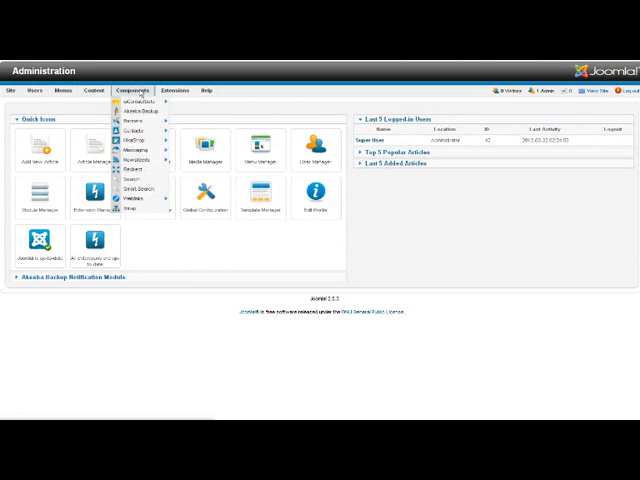
mouse_move(140, 139)
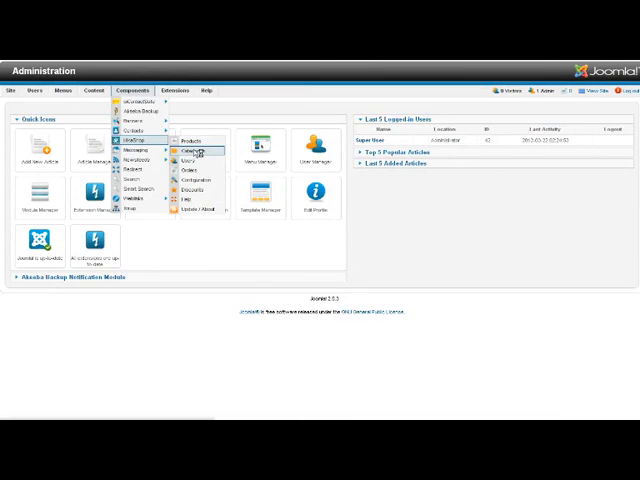
Step: Open Components > HikaShop > Categories to list the five product categories, including Gifts
left_click(185, 152)
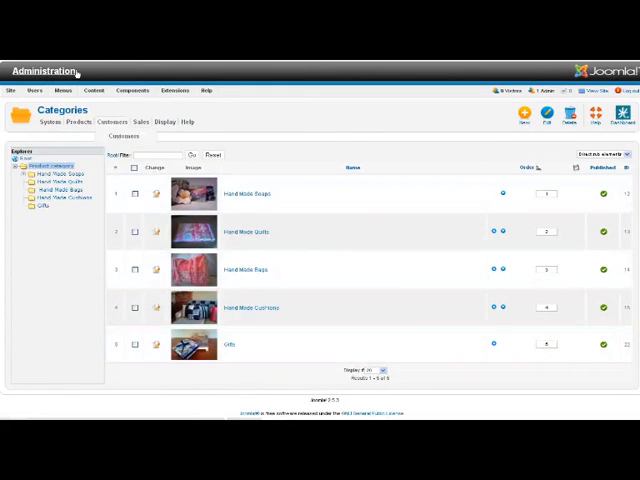
Step: Open the Menus dropdown to add a new item to the Shop menu
left_click(63, 90)
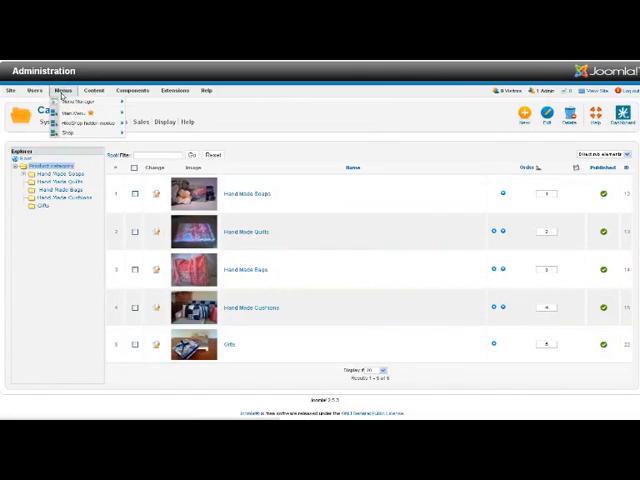
mouse_move(78, 111)
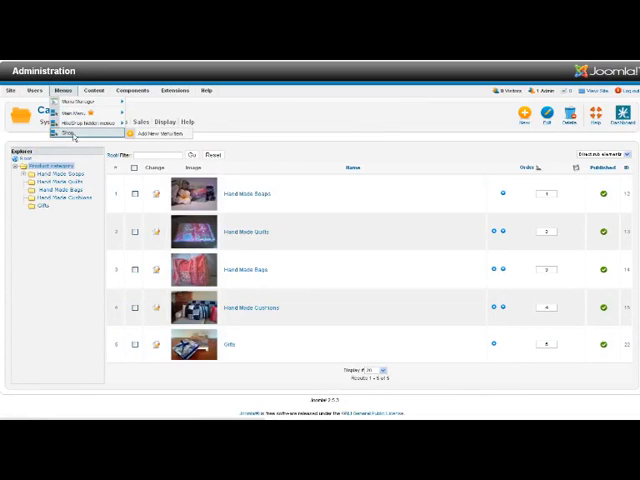
mouse_move(157, 132)
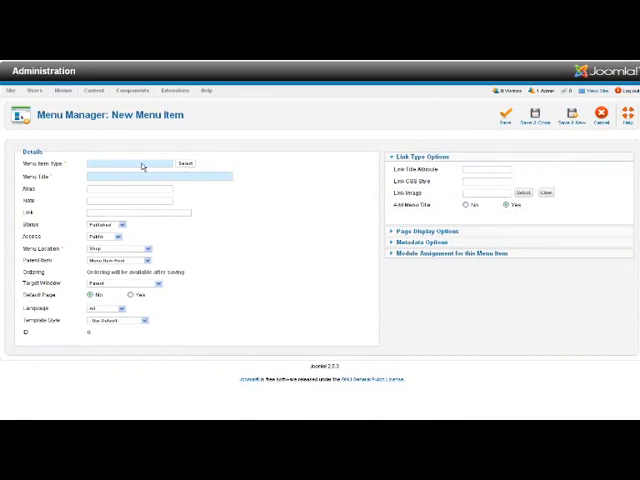
Step: Set the menu item type to HikaShop Category listing
left_click(183, 163)
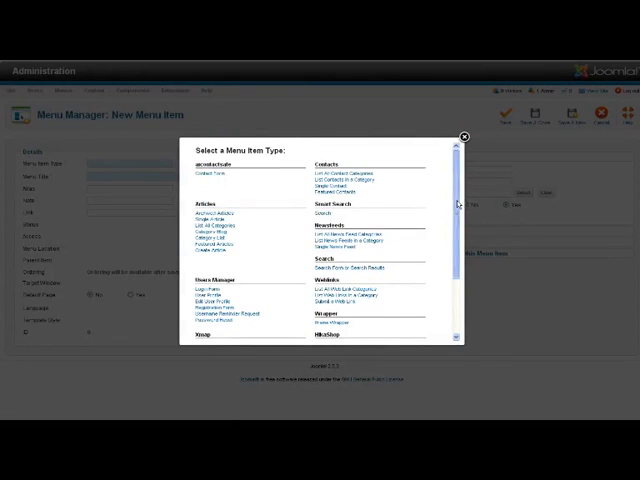
scroll("down", 3)
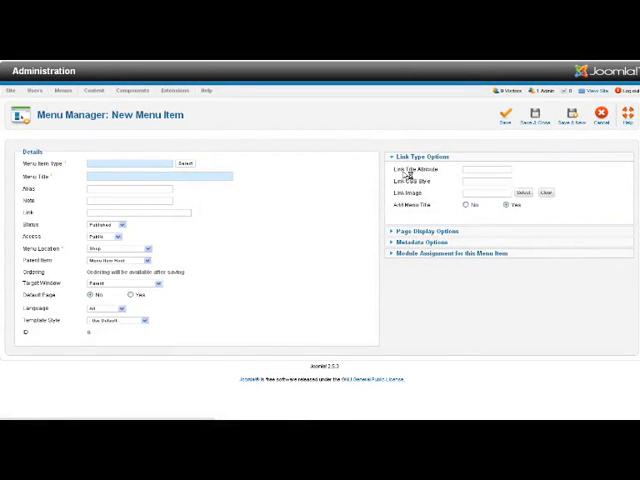
left_click(184, 163)
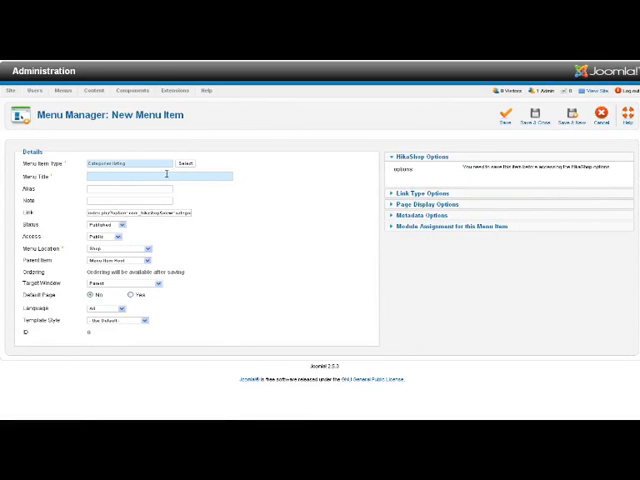
mouse_move(277, 193)
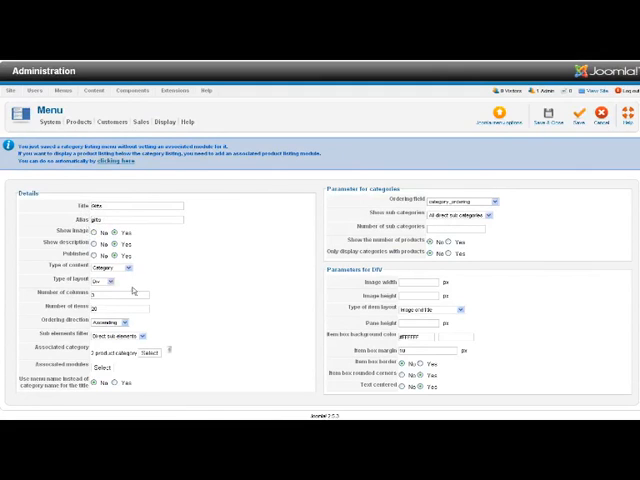
mouse_move(146, 363)
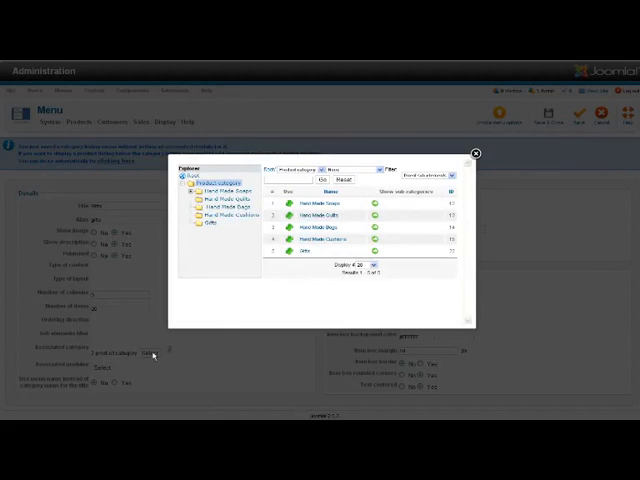
mouse_move(338, 303)
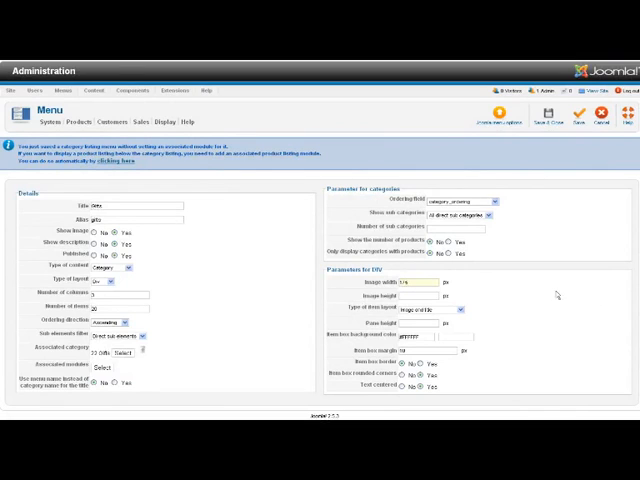
left_click(430, 296)
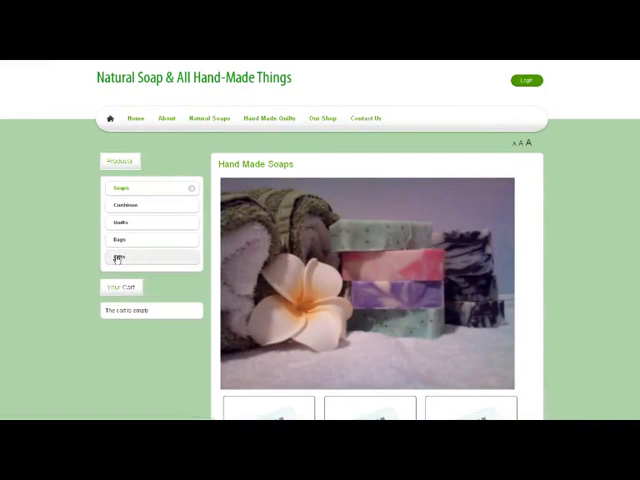
Step: Open Gifts in the storefront Products menu to see four gift products
left_click(121, 259)
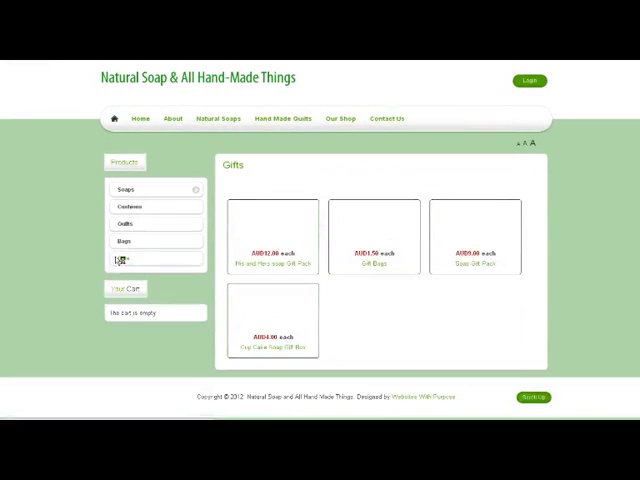